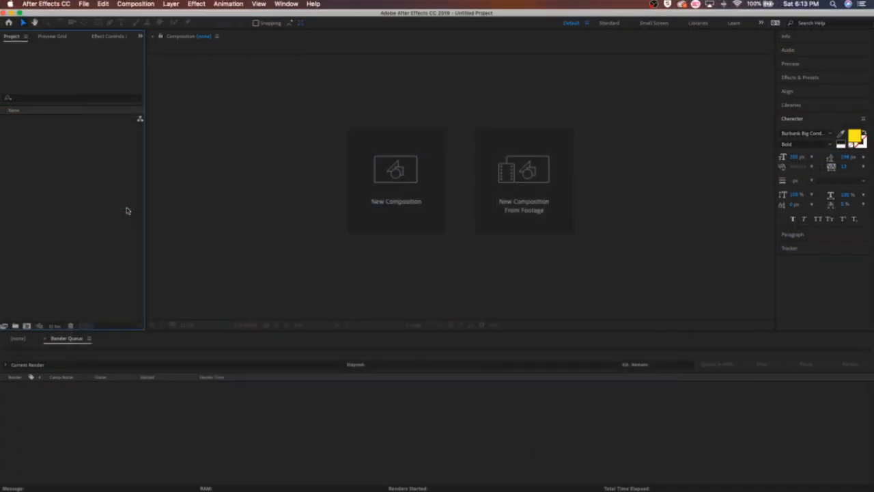
mouse_move(169, 241)
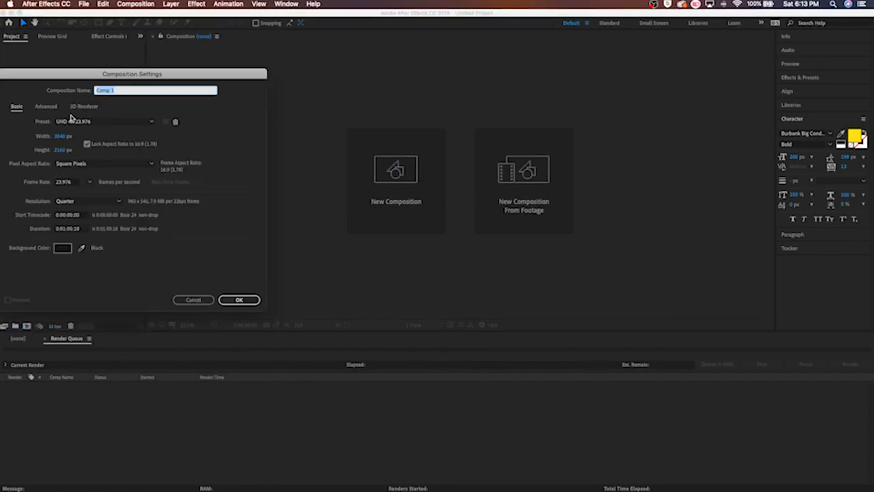
- Create a new composition named 'Titles' and confirm to open its empty timeline
type("Titles")
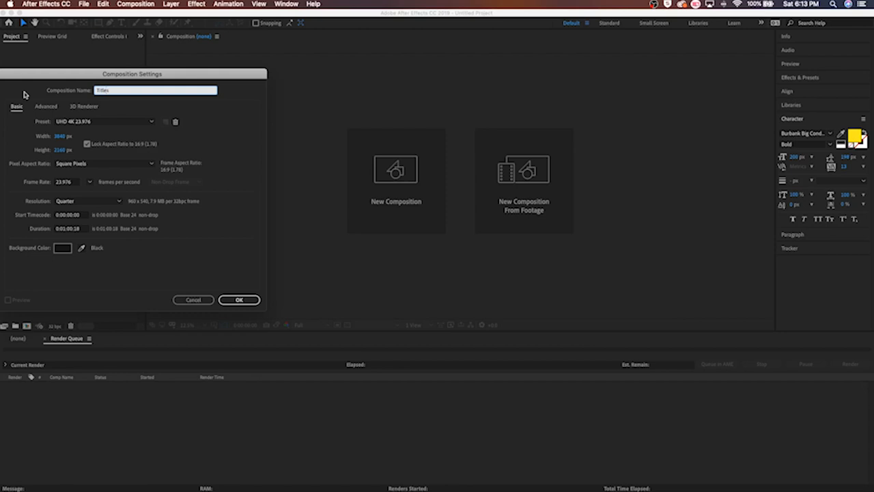
left_click(238, 300)
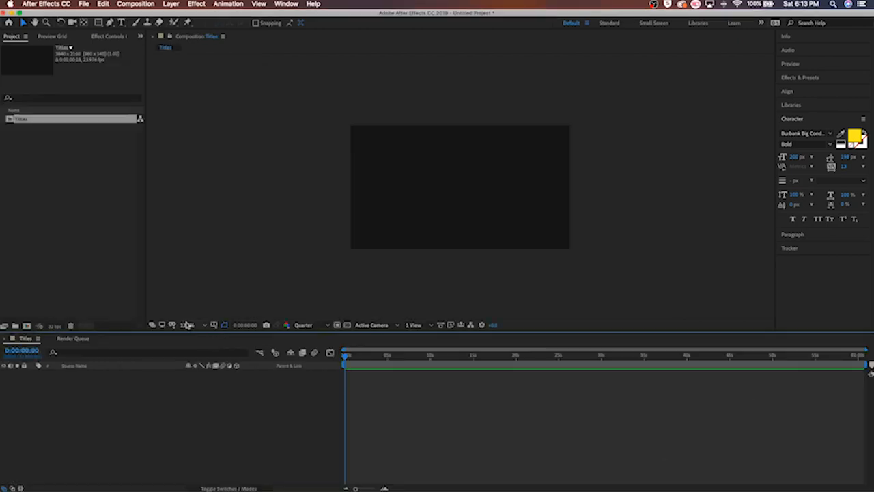